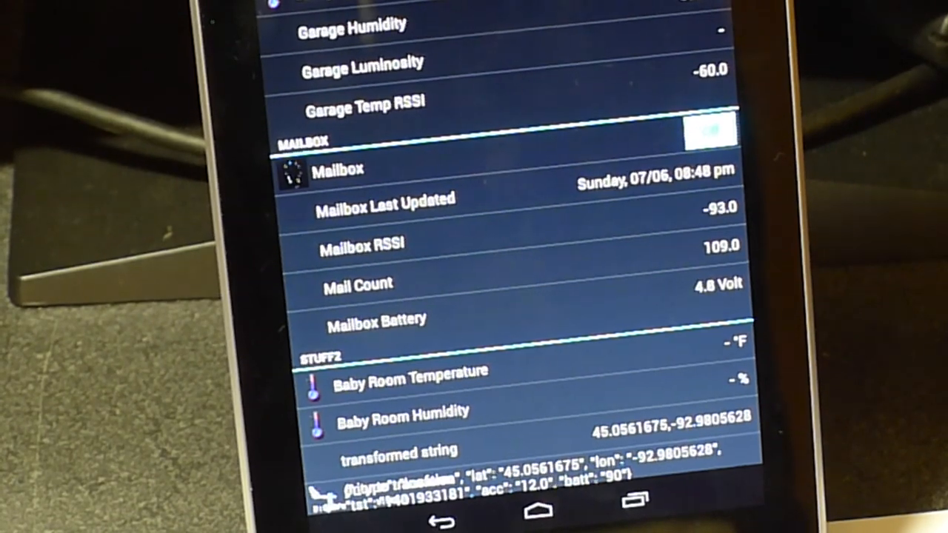
Leave the openHAB dashboard for the home screen and launch Gmail, showing All mail
{"action": "scroll", "scroll_direction": "down", "scroll_amount": 3}
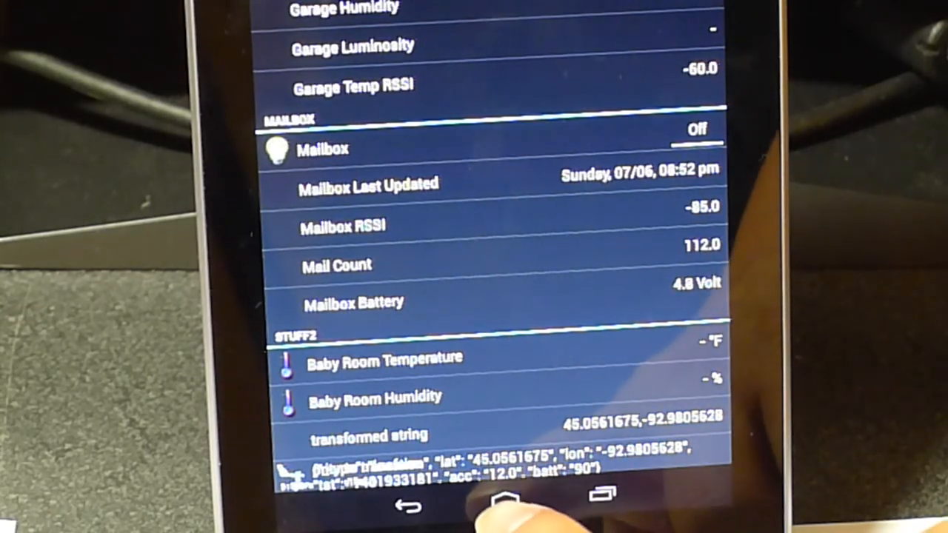
{"action": "left_click", "coordinate": [506, 505]}
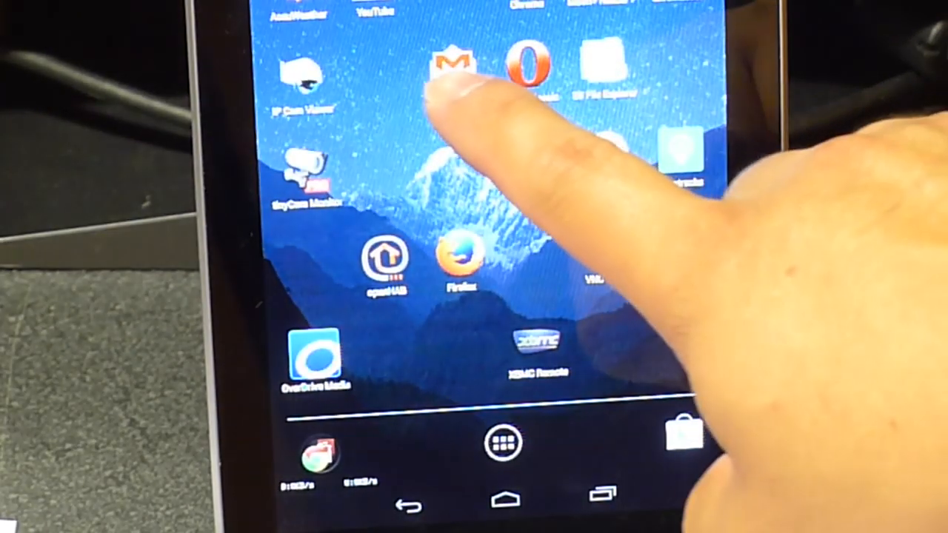
{"action": "left_click", "coordinate": [451, 67]}
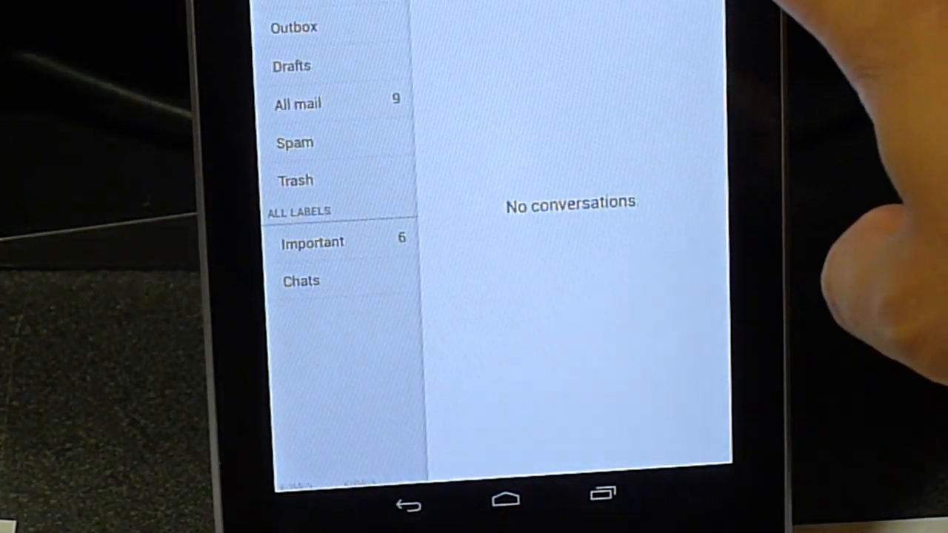